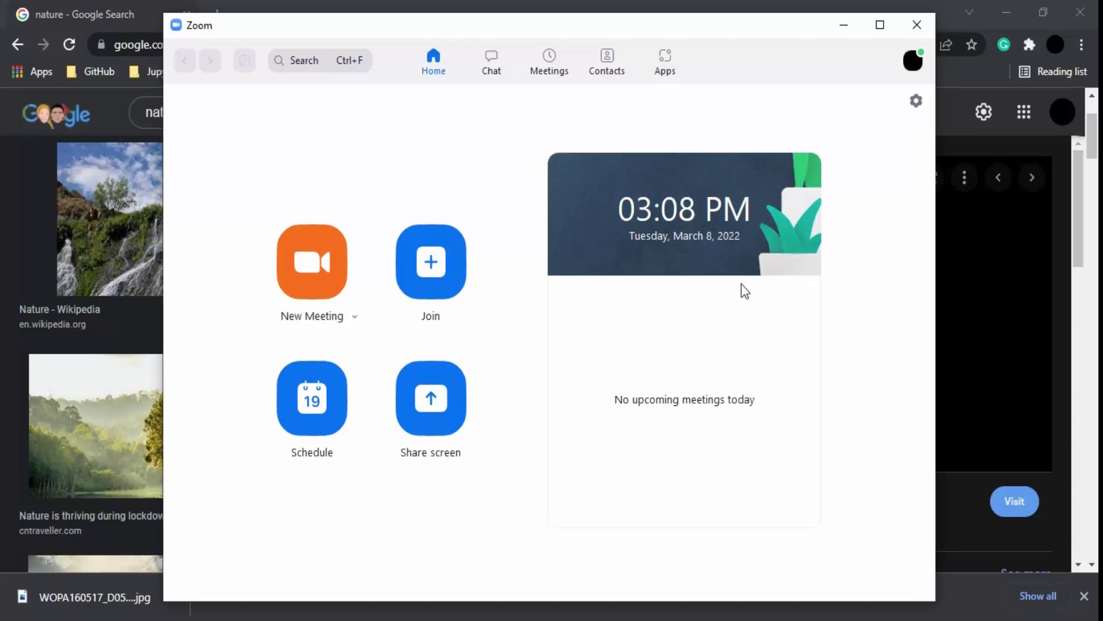
mouse_move(751, 285)
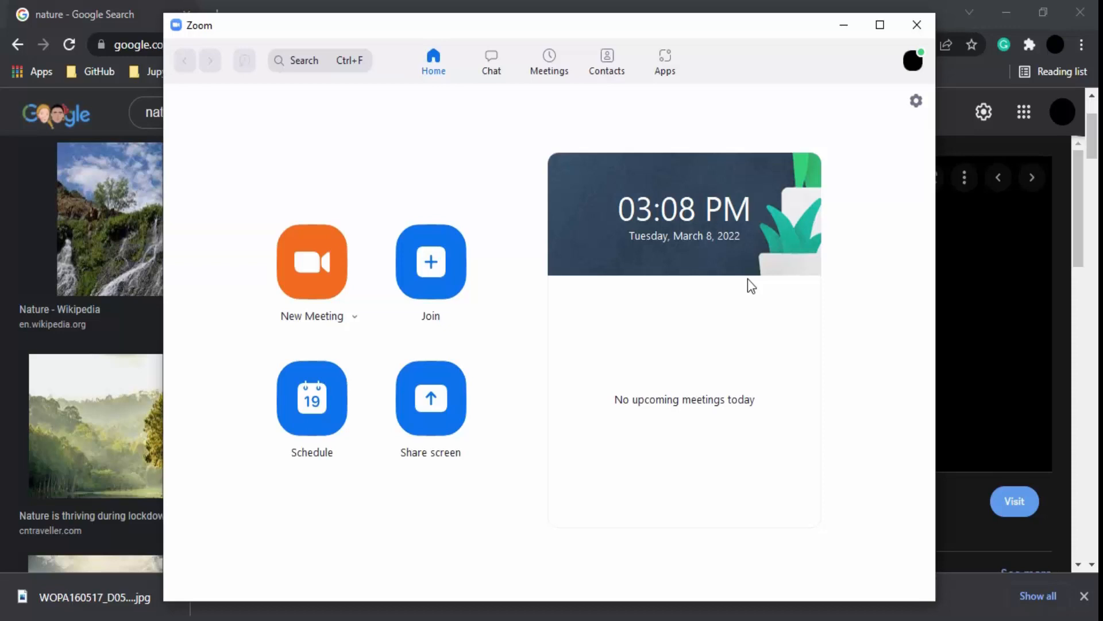
mouse_move(745, 132)
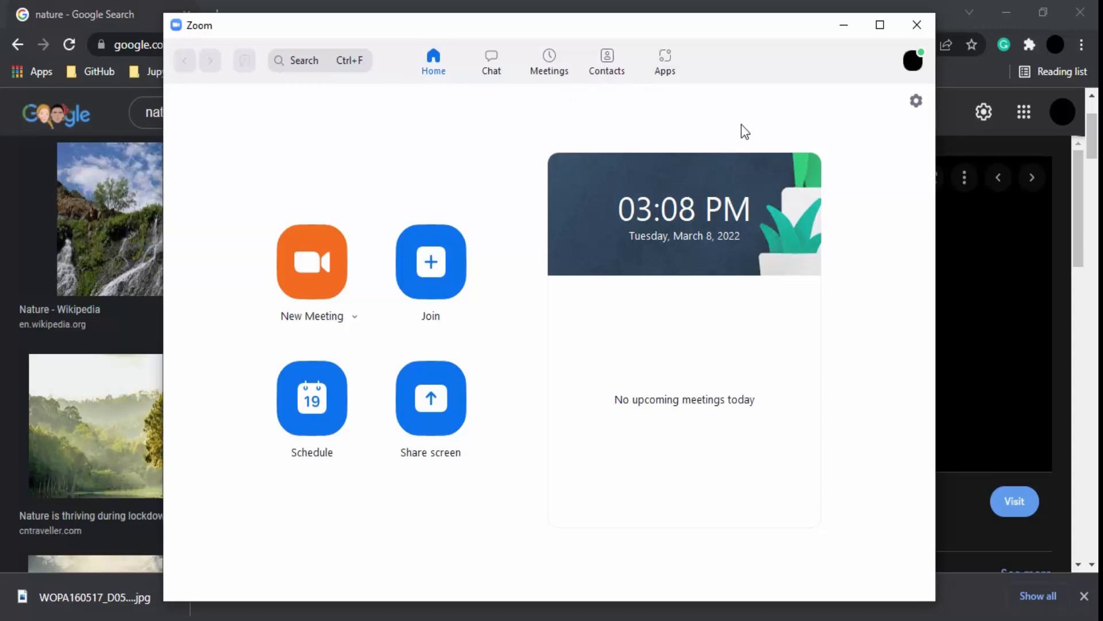
mouse_move(916, 100)
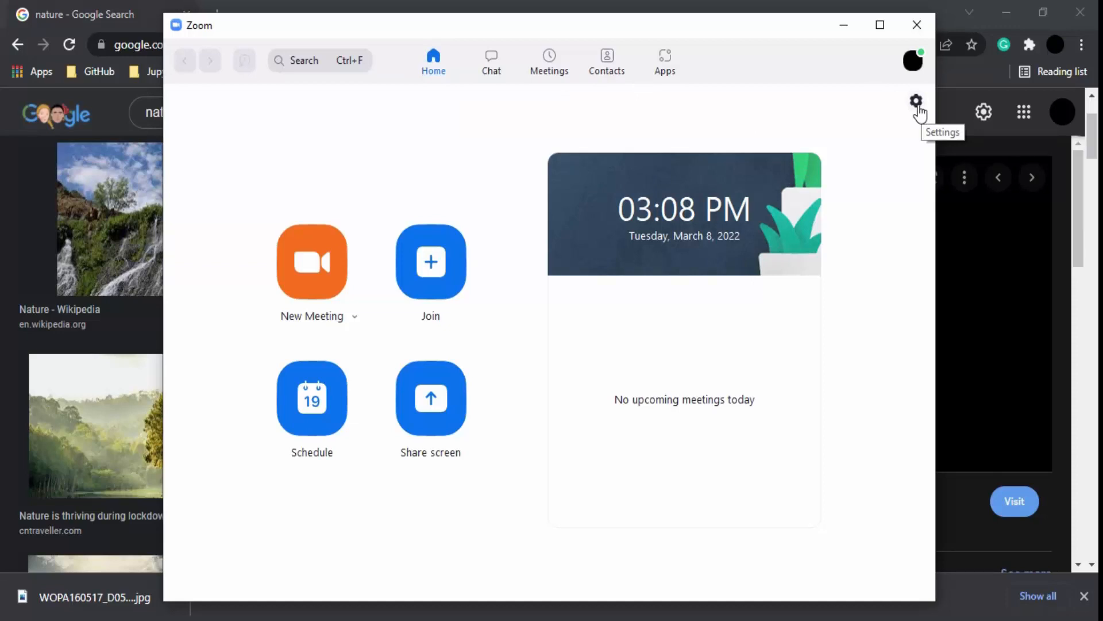
Open Zoom Settings on the Background & Filters page with the camera preview.
left_click(916, 101)
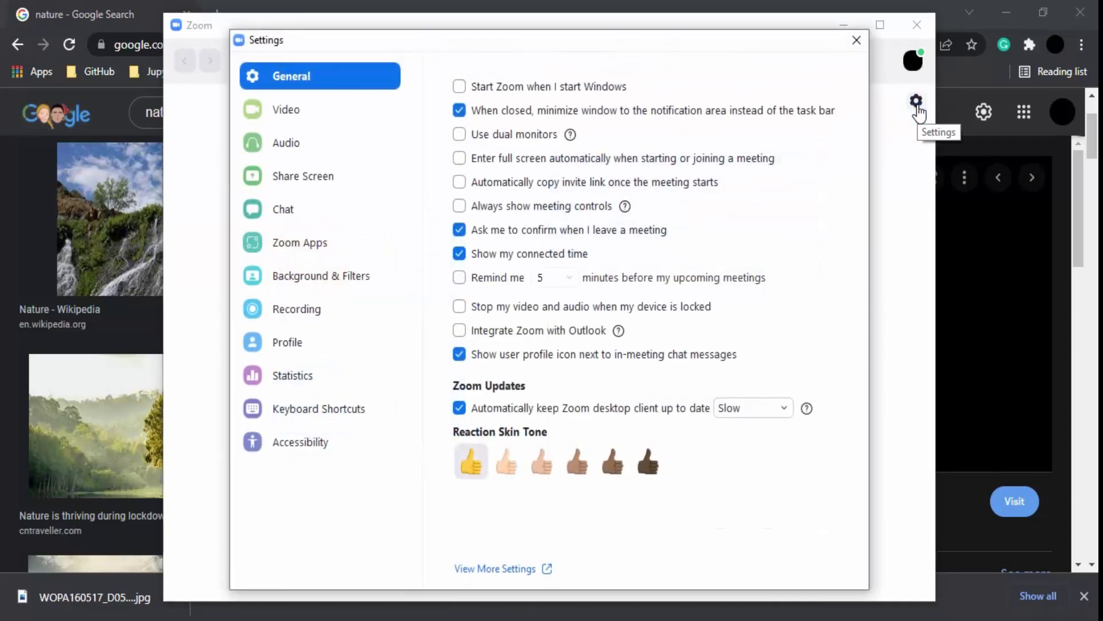
mouse_move(222, 238)
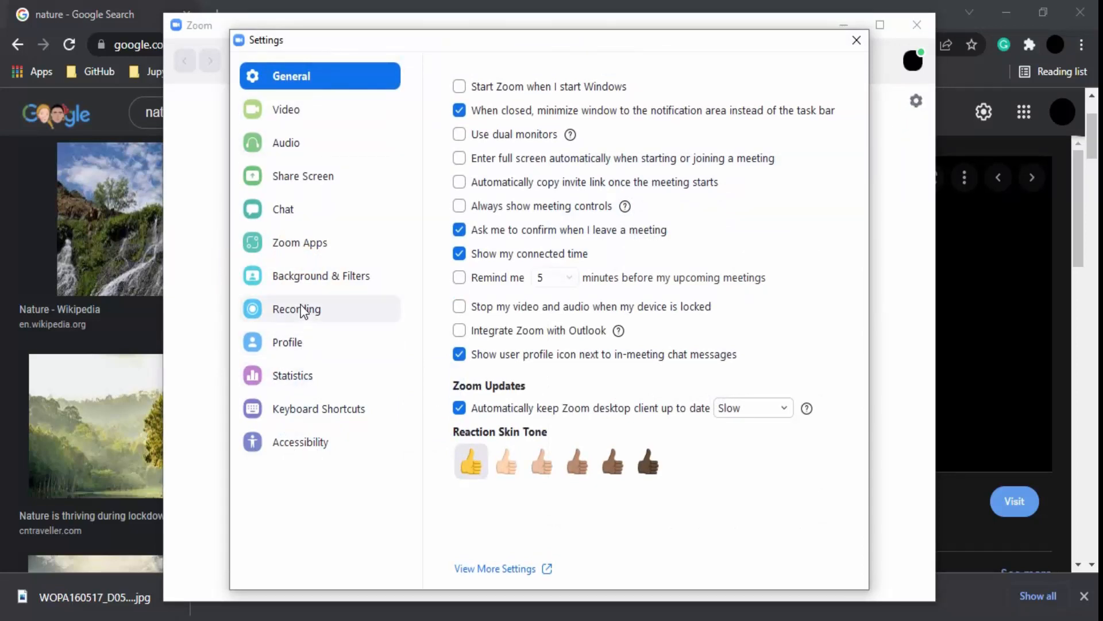
left_click(321, 275)
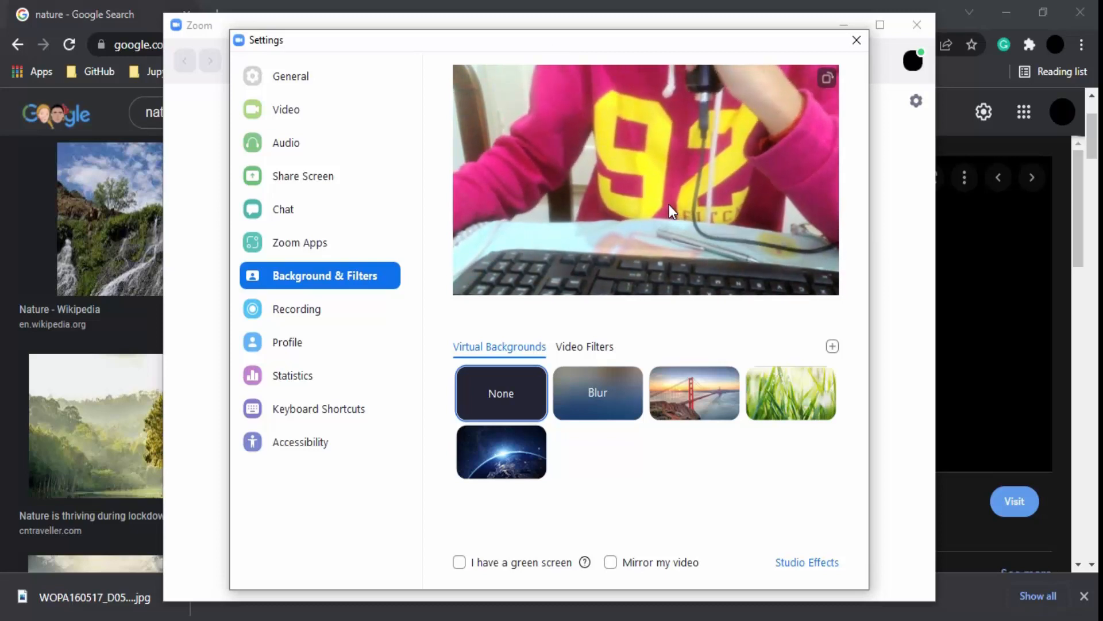
mouse_move(531, 412)
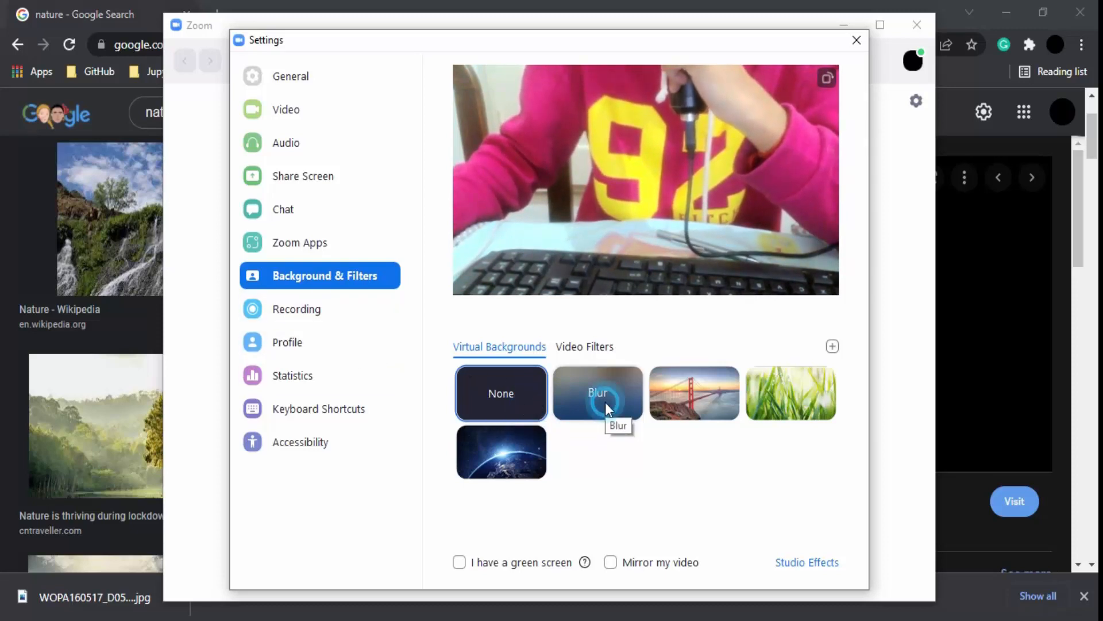
Try the blur effect, dismiss the resolution notice, then apply the Golden Gate Bridge background.
left_click(598, 392)
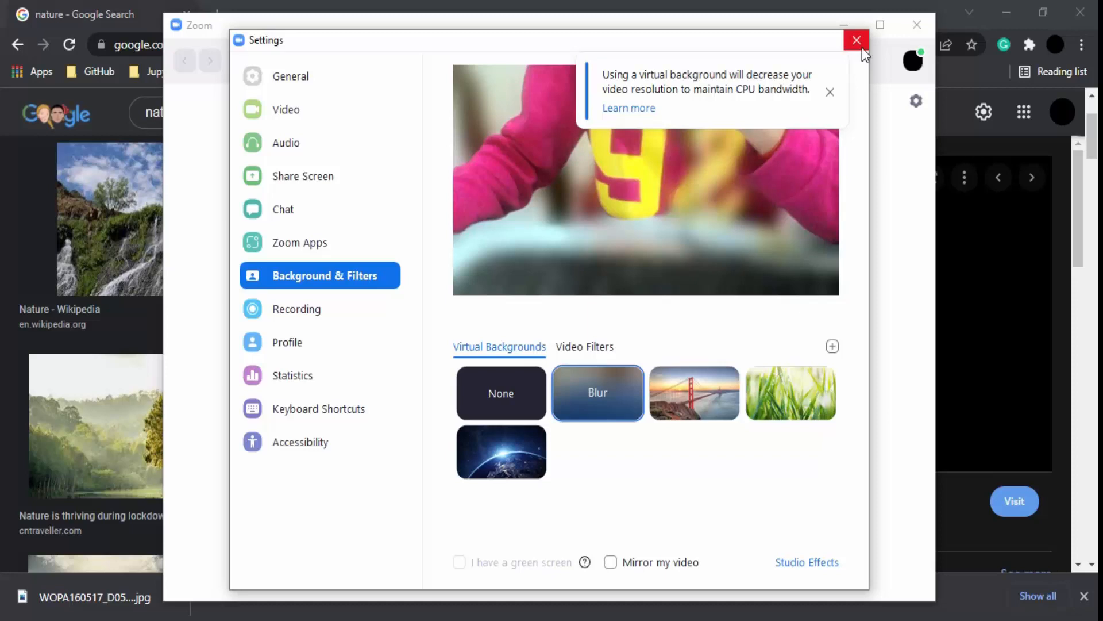
left_click(830, 92)
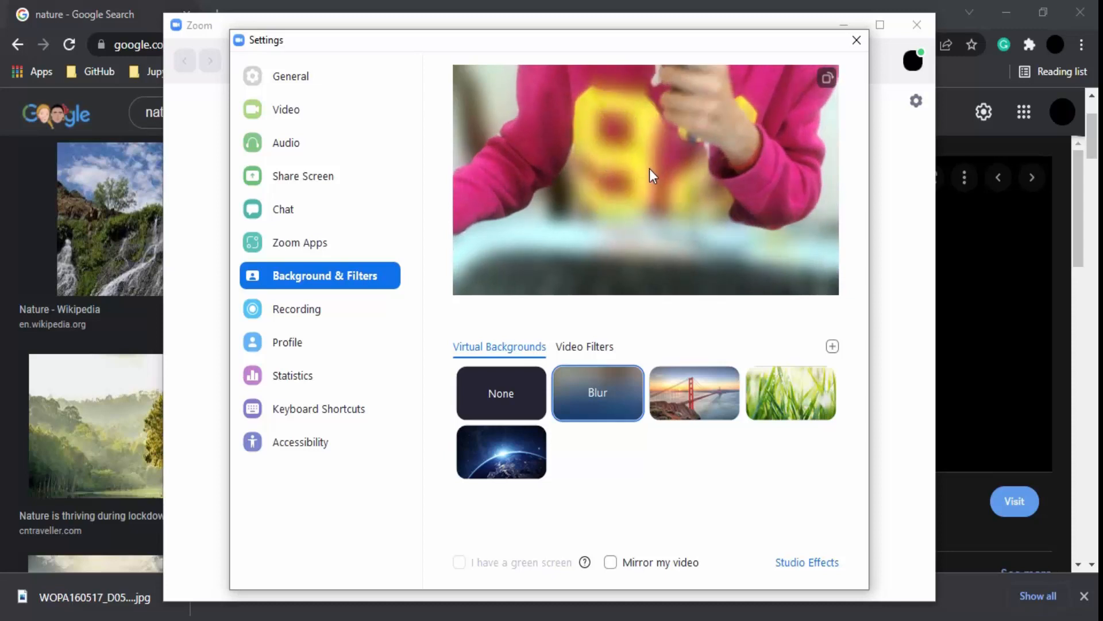
mouse_move(719, 273)
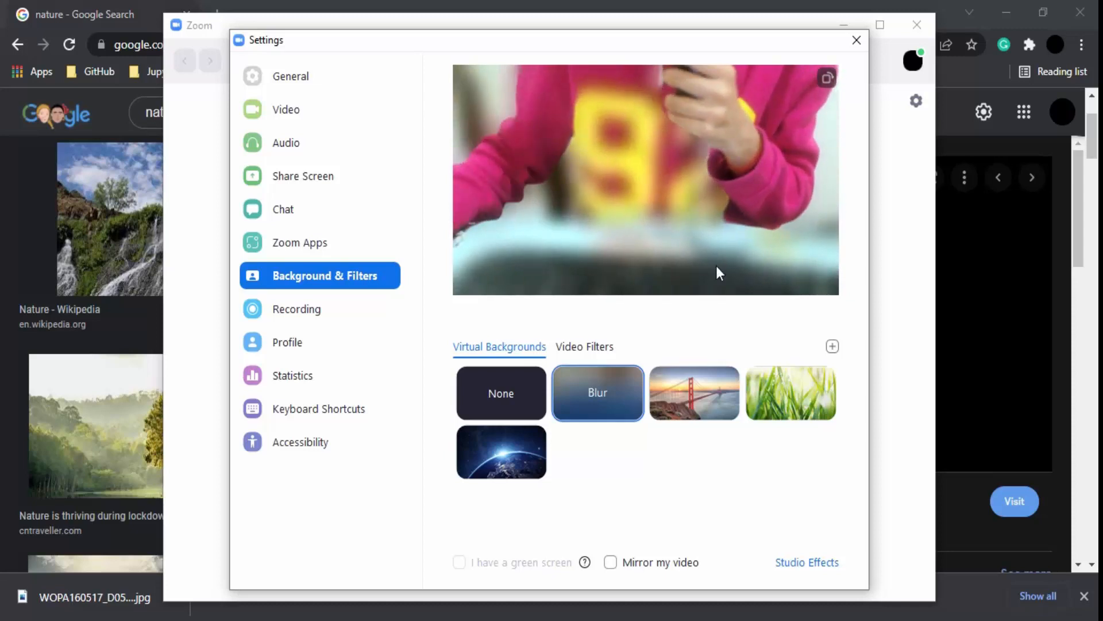
mouse_move(693, 289)
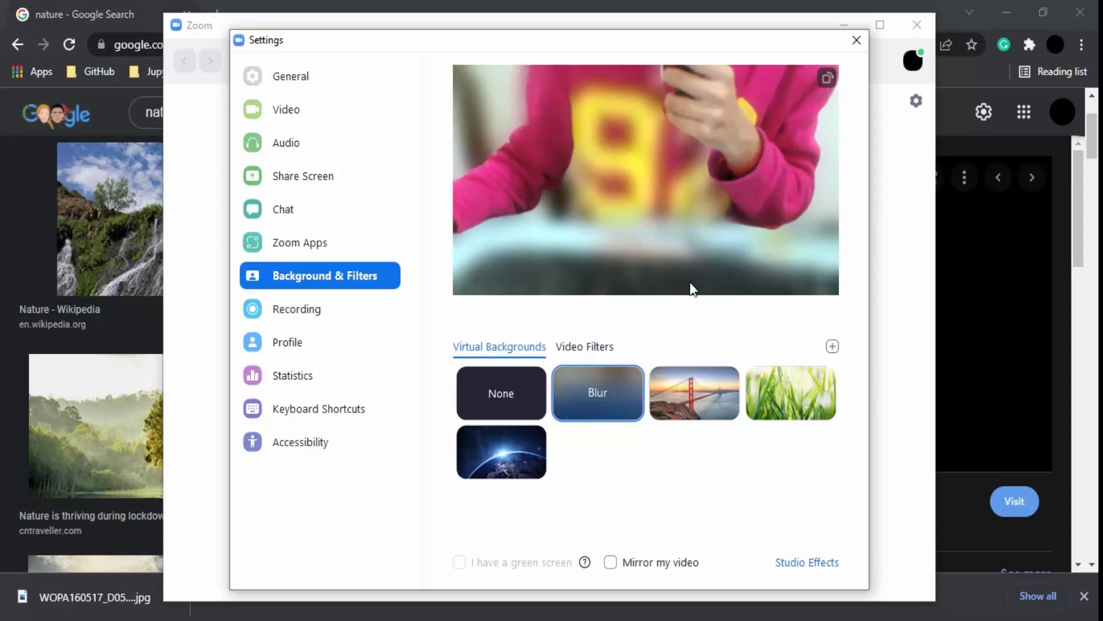
left_click(694, 393)
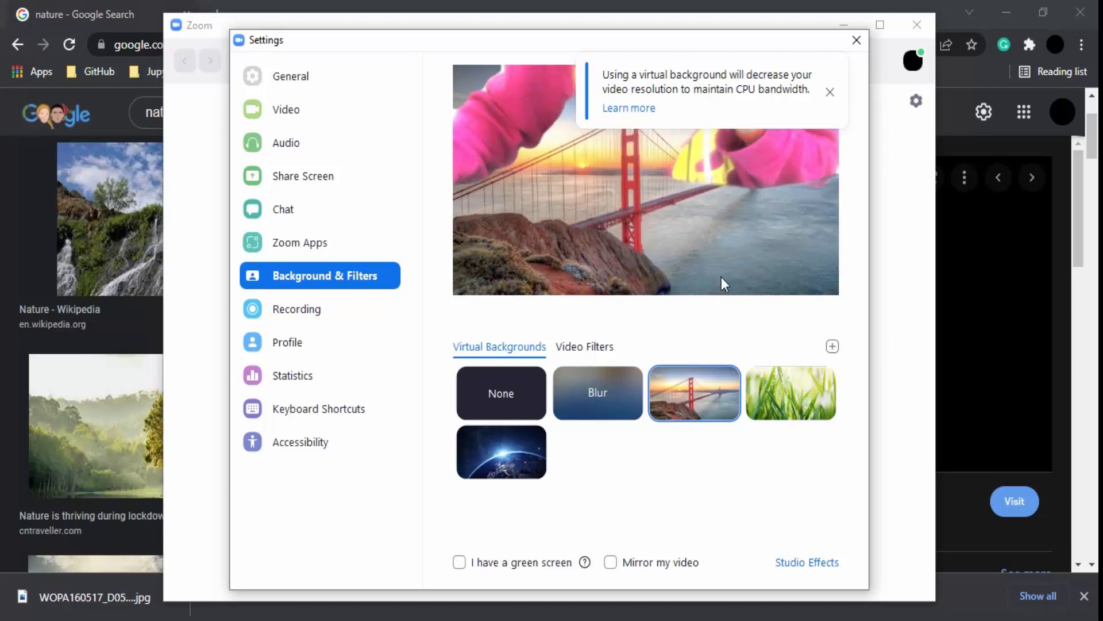
Try the grass background, then set the virtual background to None.
left_click(790, 393)
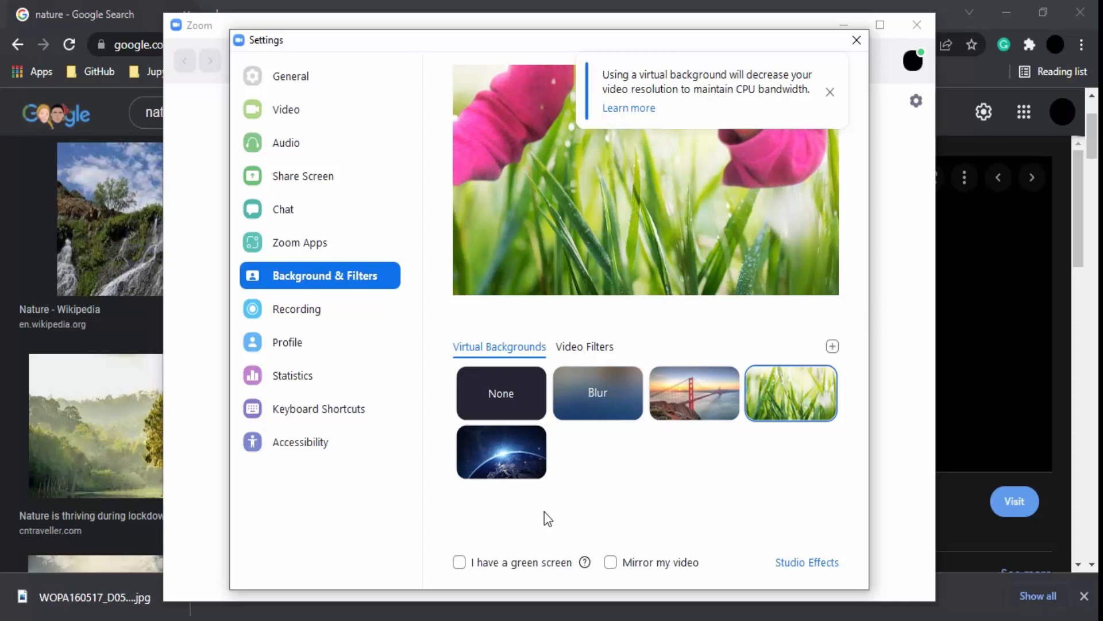
left_click(501, 452)
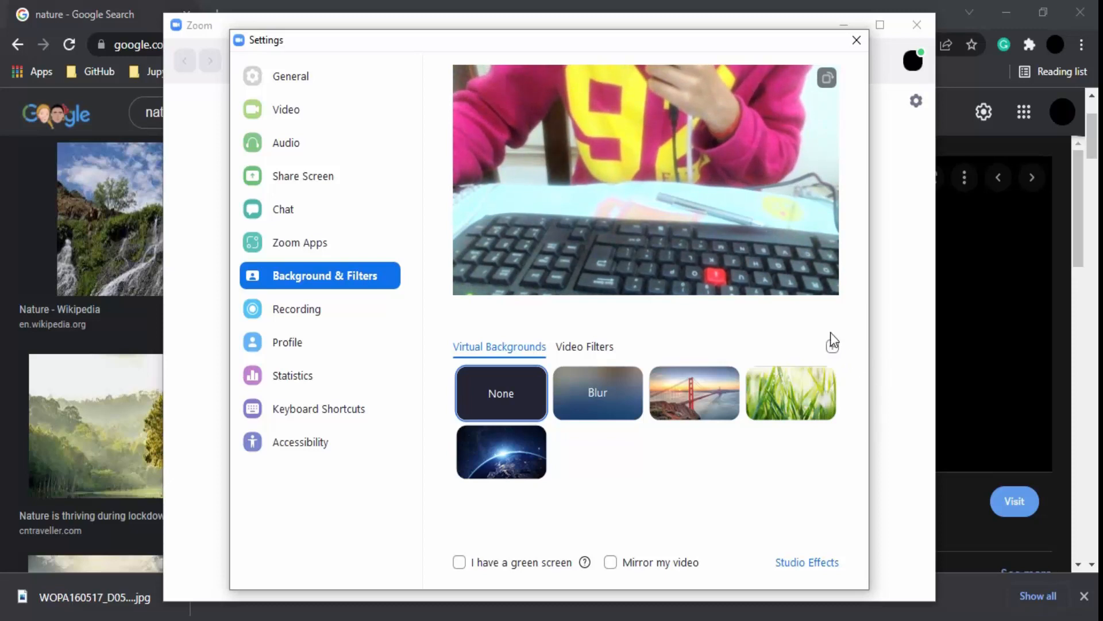
mouse_move(880, 366)
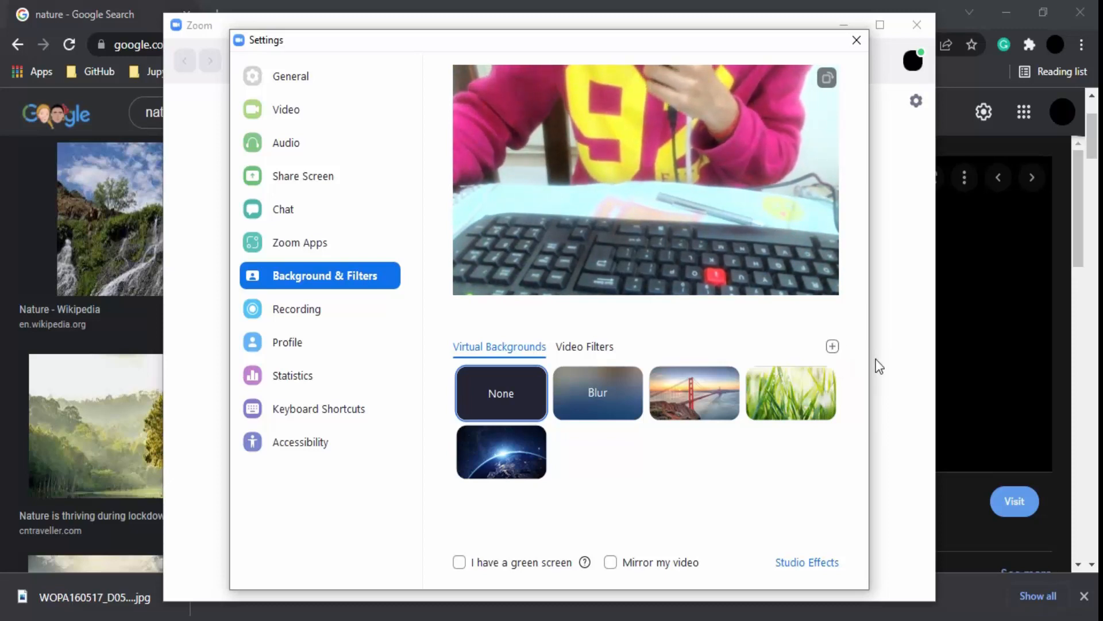
Add the forest JPG from the Desktop as a new virtual background and apply it.
left_click(832, 345)
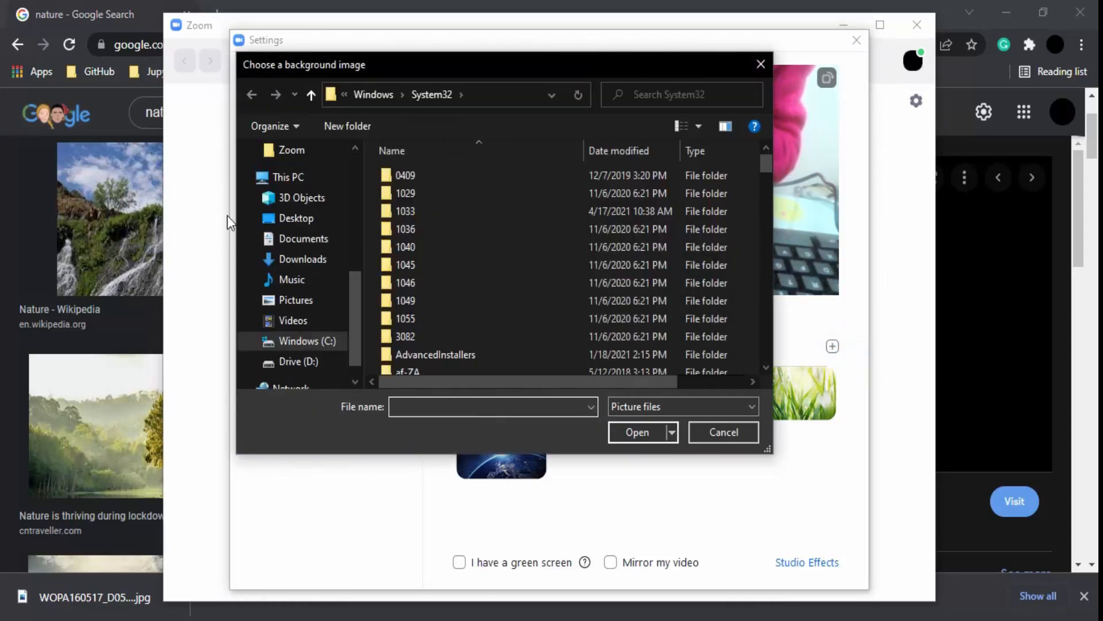
left_click(296, 217)
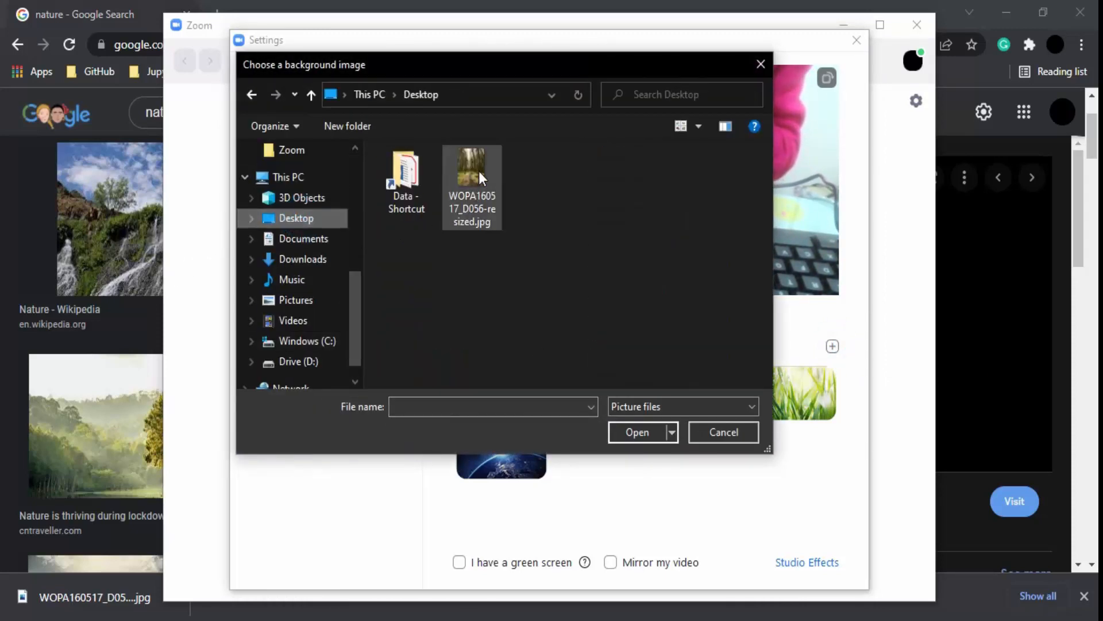
left_click(472, 176)
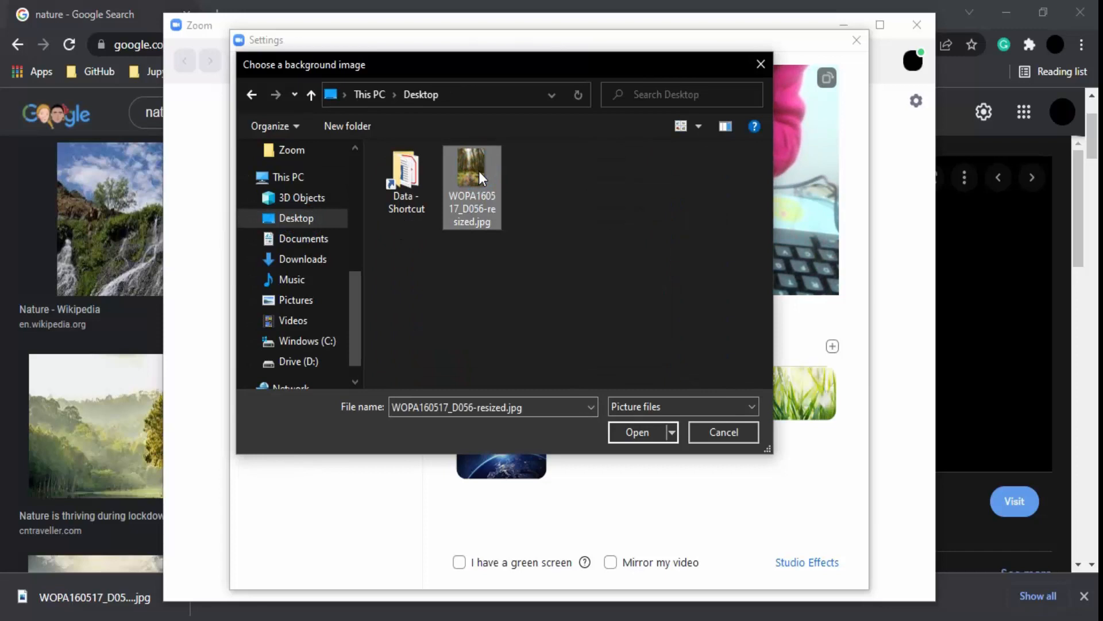
mouse_move(628, 358)
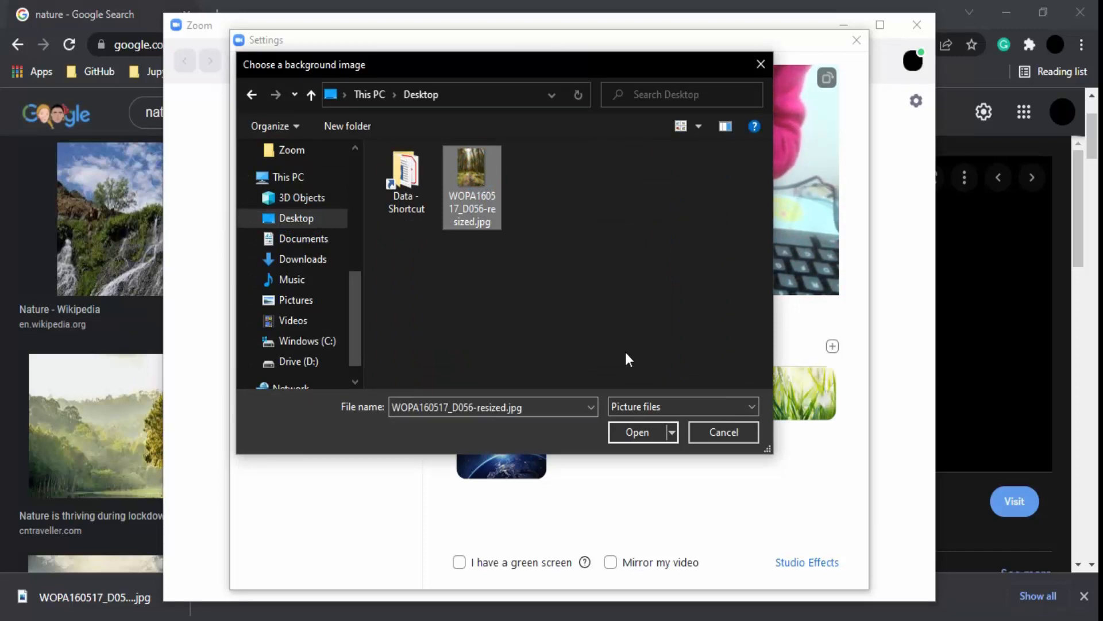
left_click(637, 432)
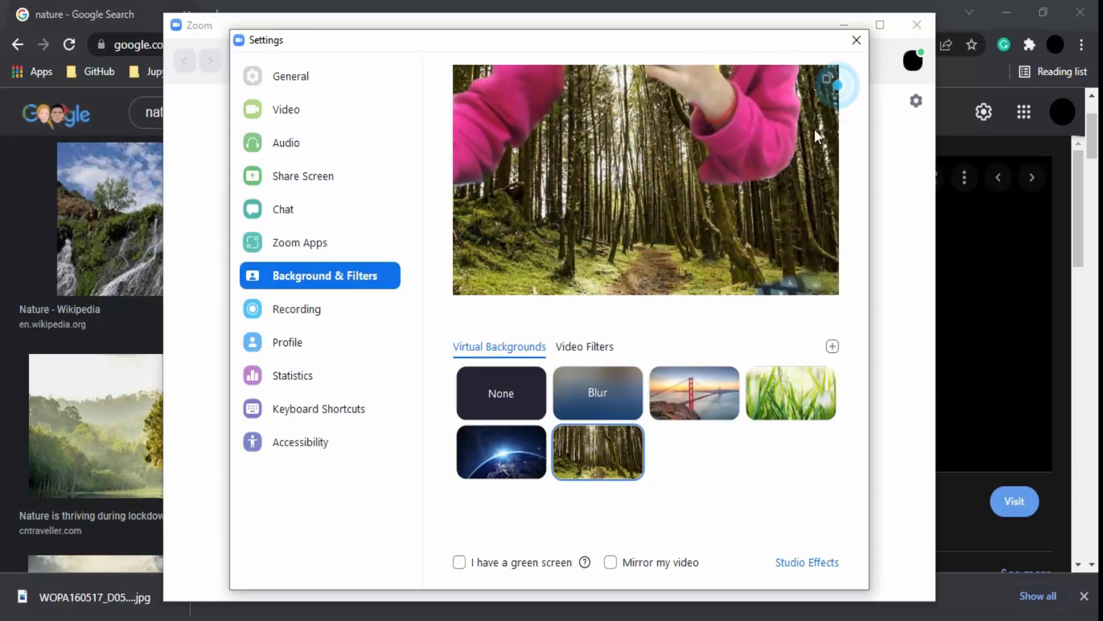
mouse_move(648, 259)
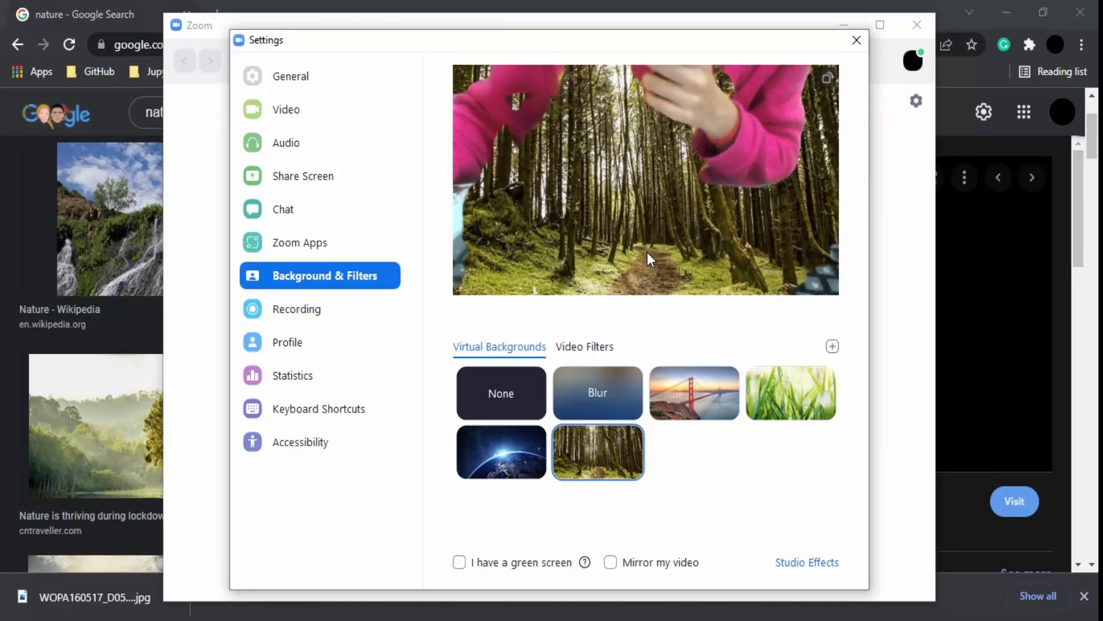
mouse_move(584, 345)
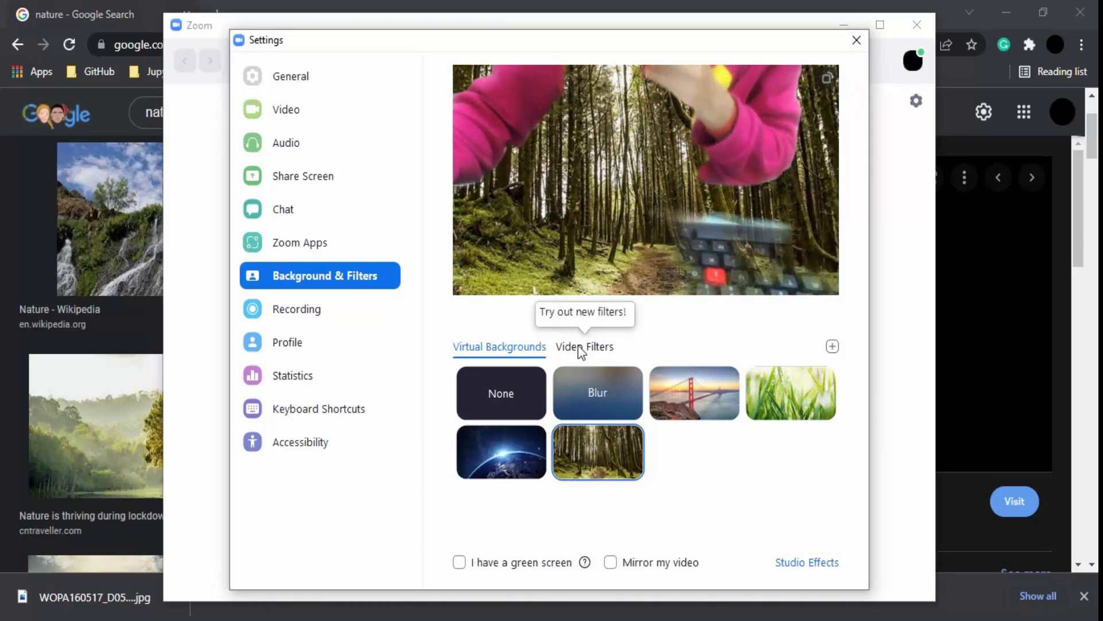
mouse_move(633, 341)
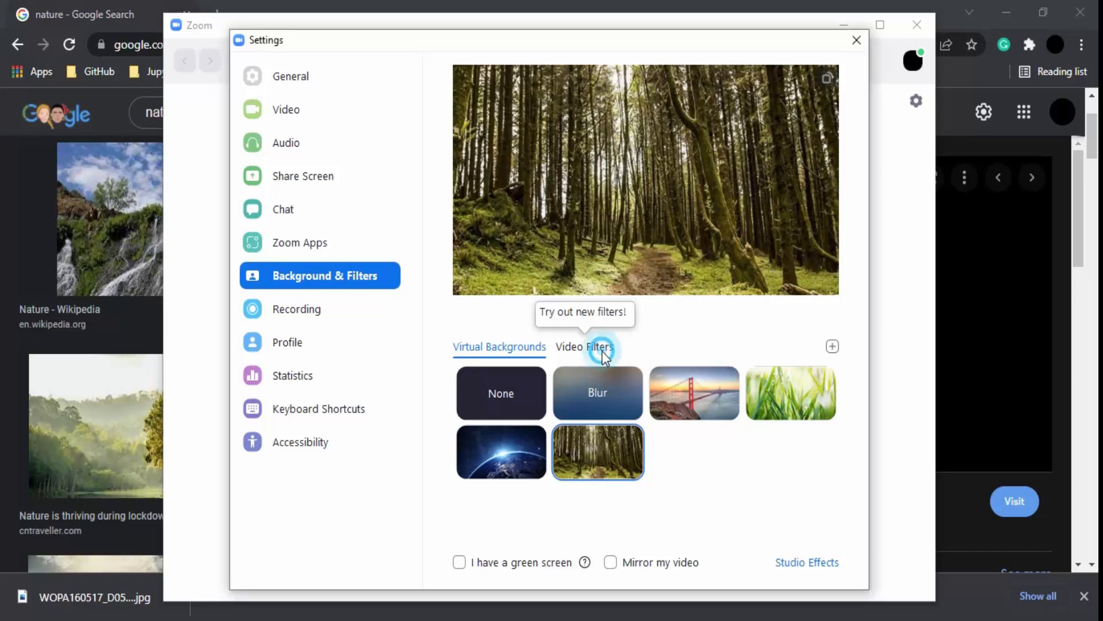
Under Video Filters, try the smiley and sunglasses filters, then apply the cinema theatre filter.
left_click(583, 346)
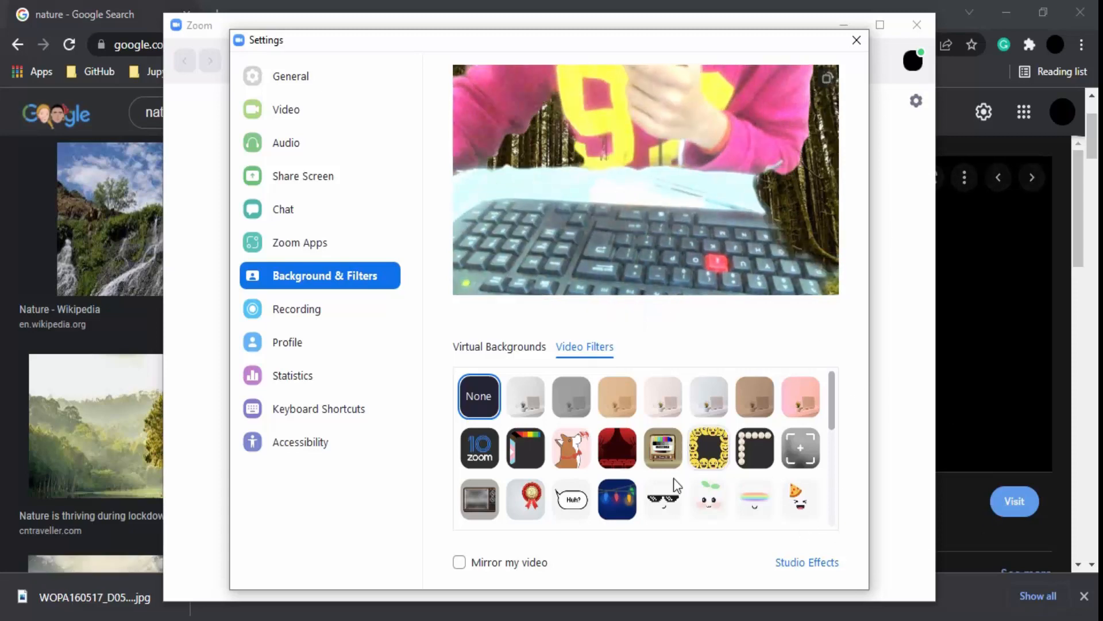
left_click(753, 448)
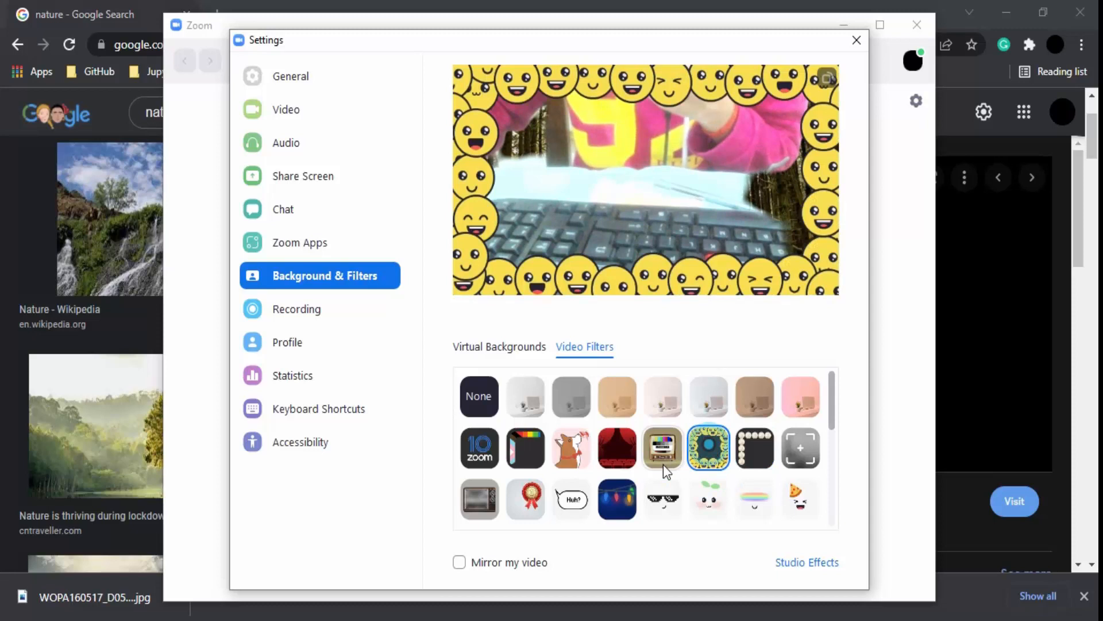
left_click(662, 499)
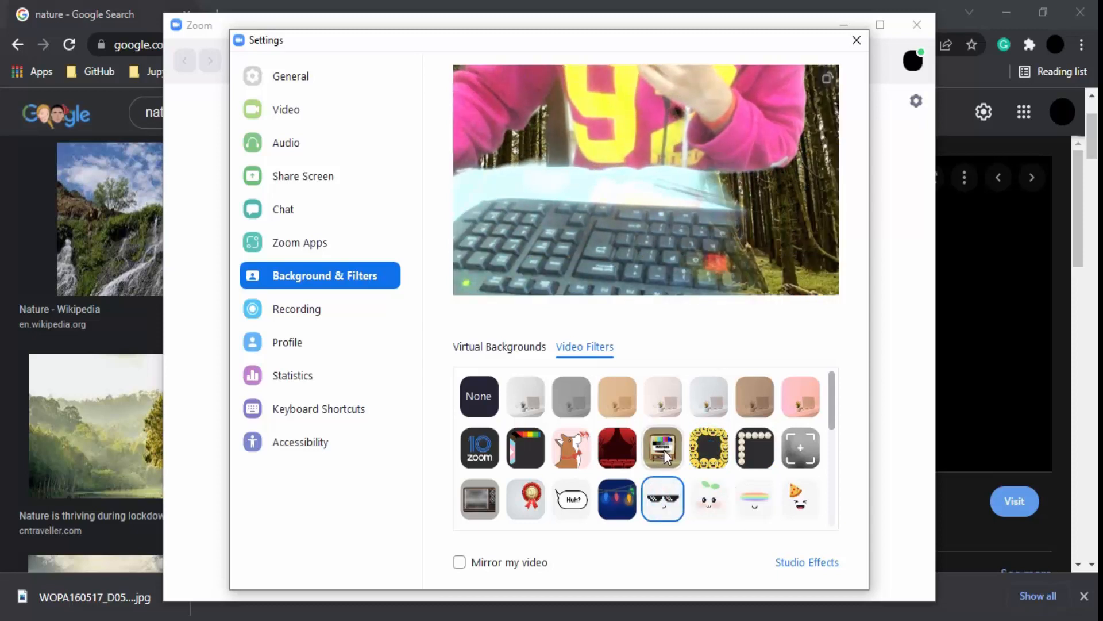
left_click(617, 448)
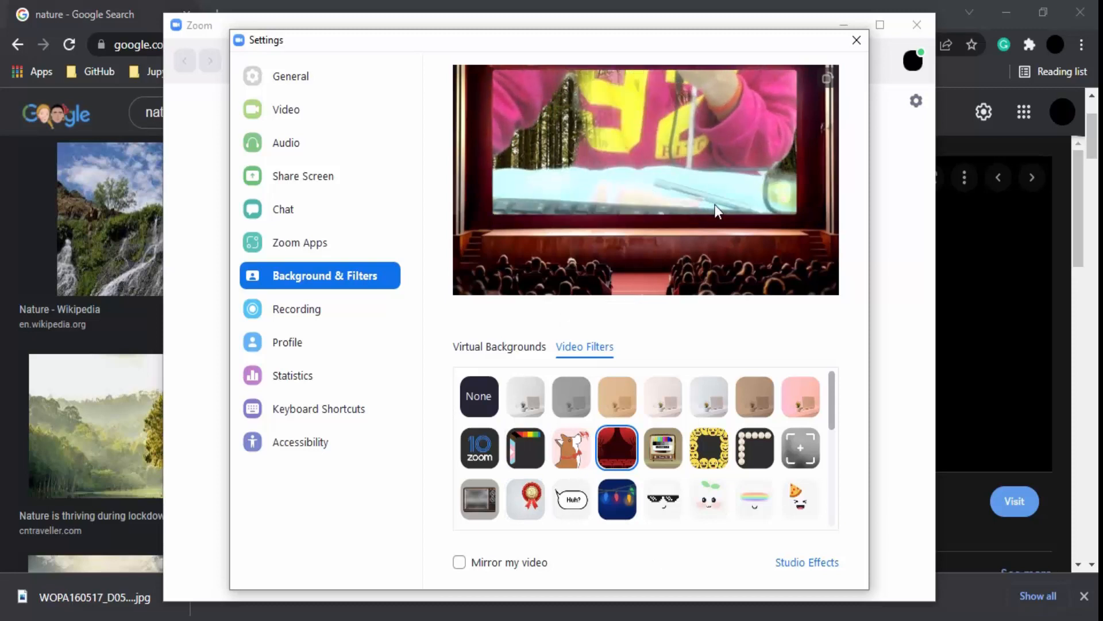
mouse_move(575, 326)
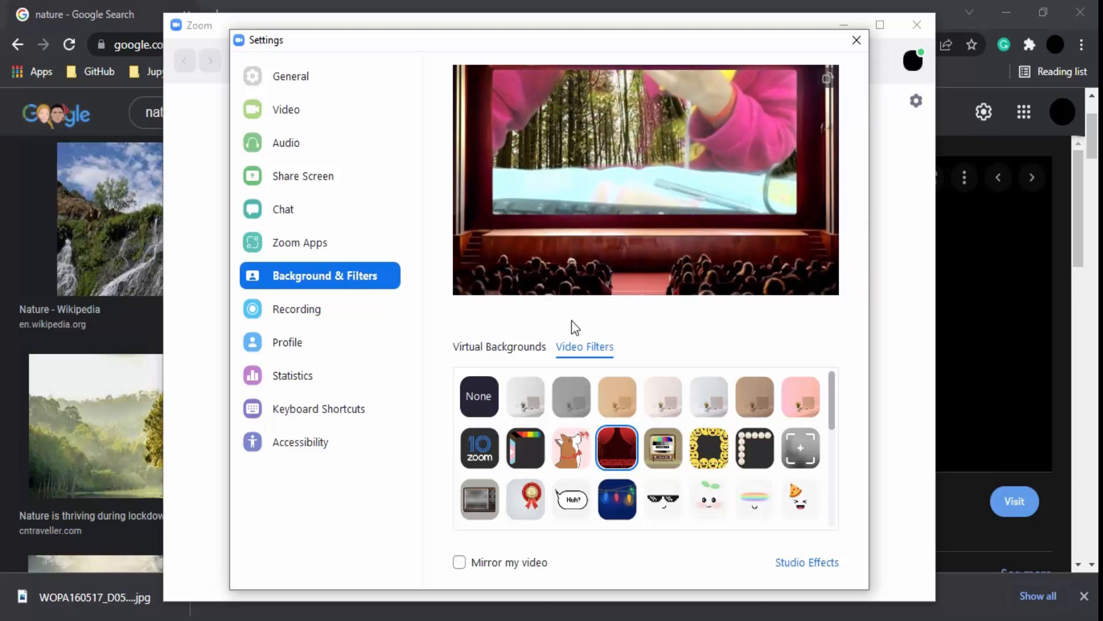